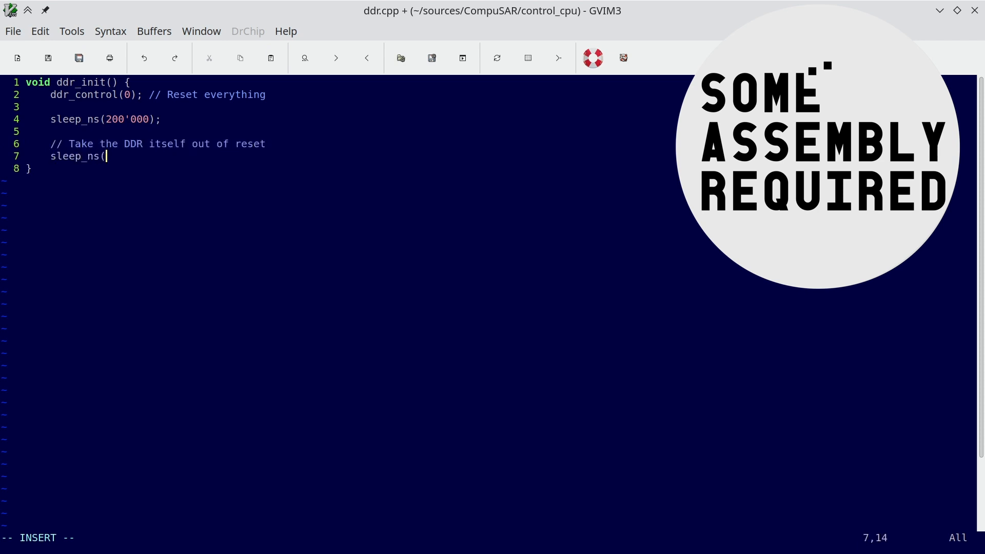
Step: Add a ddr_control(DDR_RESET_N) call inside ddr_init in ddr.cpp
text(ddr_control(DDR_RESET_N)
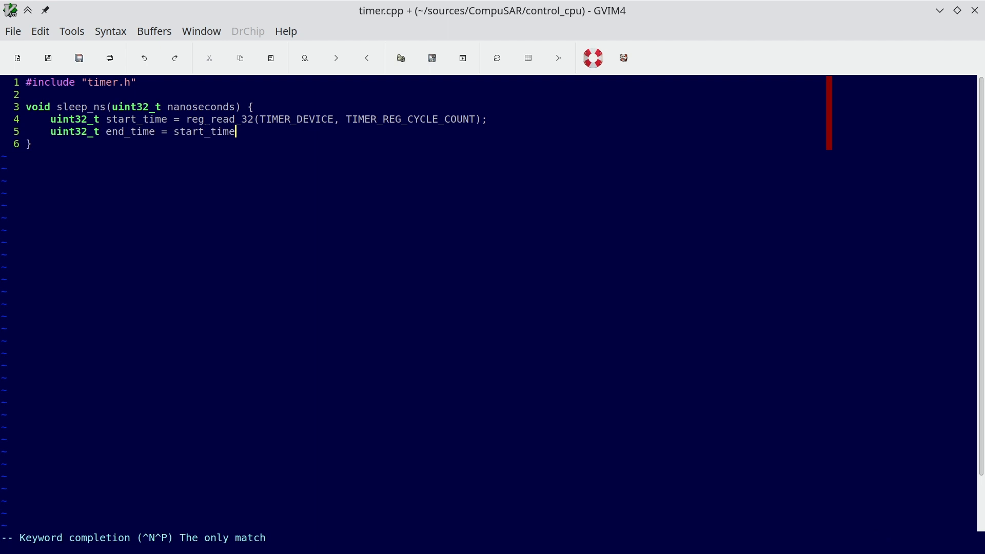
Step: Complete end_time as start_time + nanoseconds*CPU_FREQ / 1'000'000'000
text(+ nanoseconds*CPU_FREQ / 1'000'000'000;)
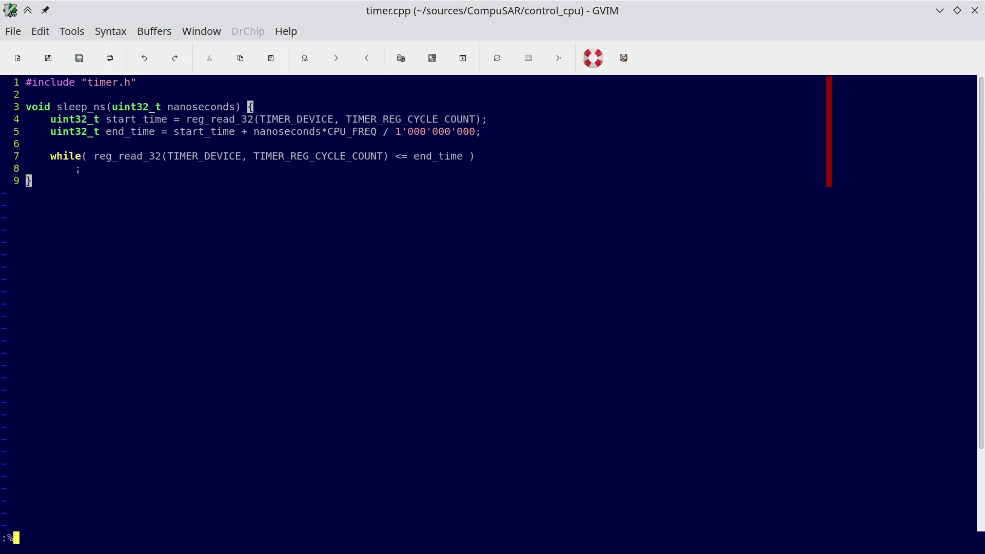
Step: Run an abandoned :%s:32: substitution before clearing out the old sleep_ns code
text(:%s:32:)
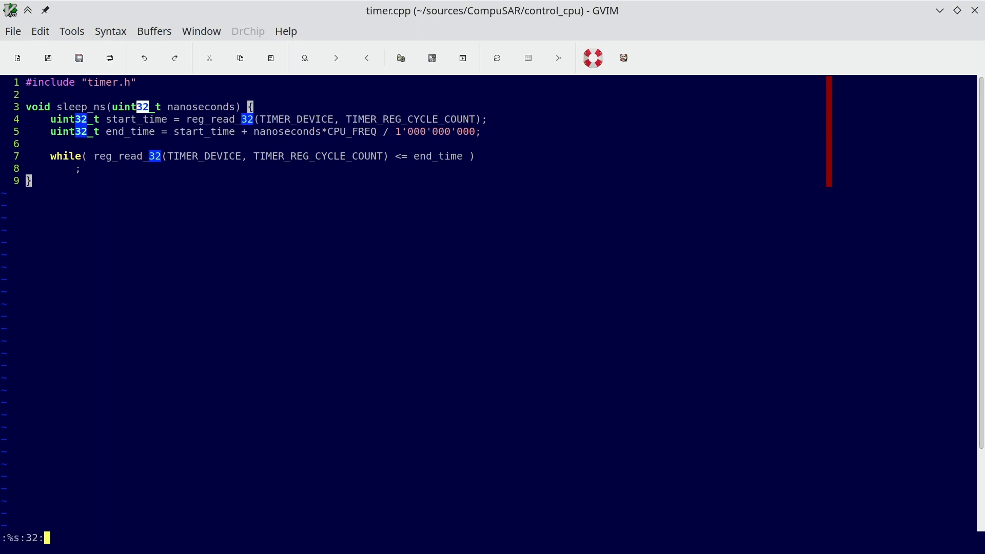
key(Return)
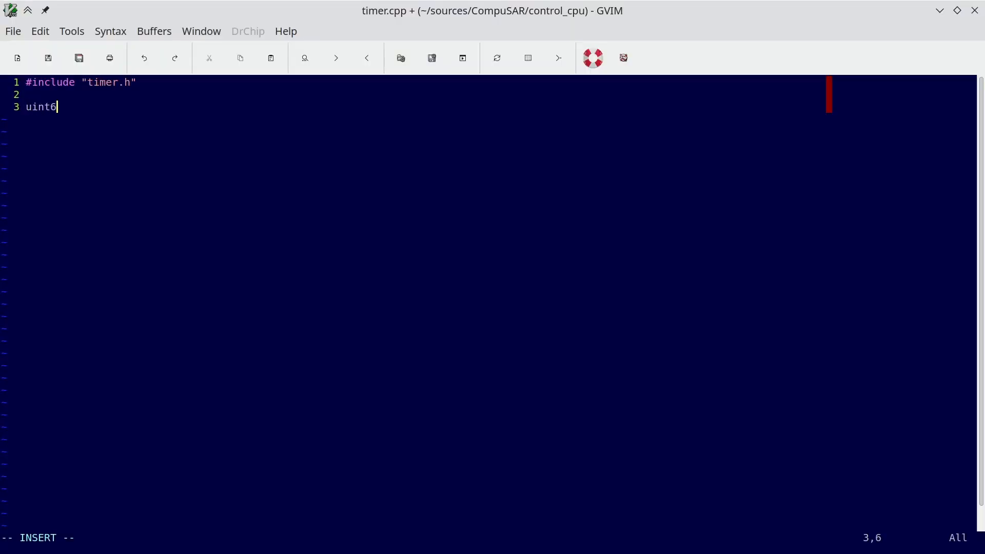
Step: Write get_cycle_count reading cycle_high1, cycle_low1, cycle_high2 and combining them via static_cast<uint64_t><<32
text(4_t get_cycle_count() {)
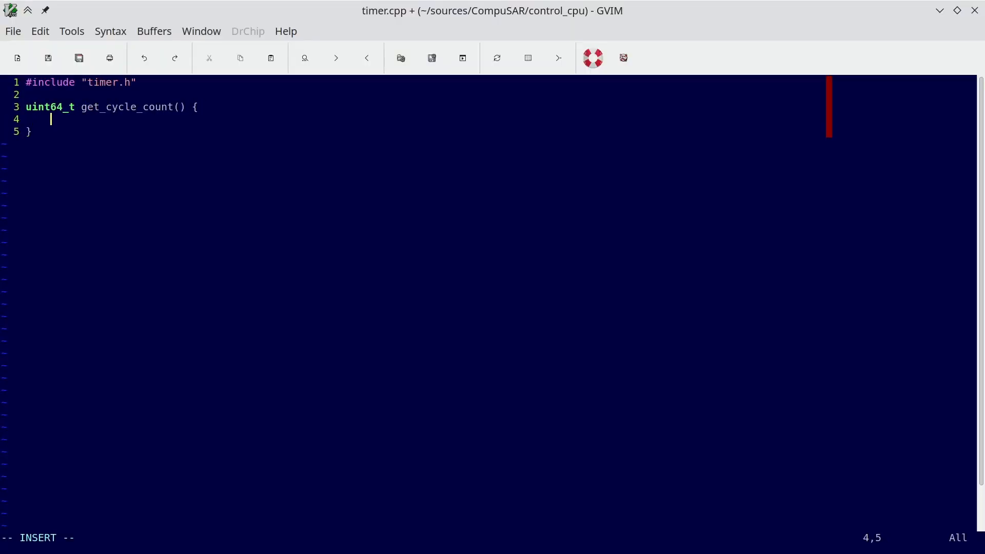
text(uint32_t cycle_high1 = cycle_register[1];)
text(if()
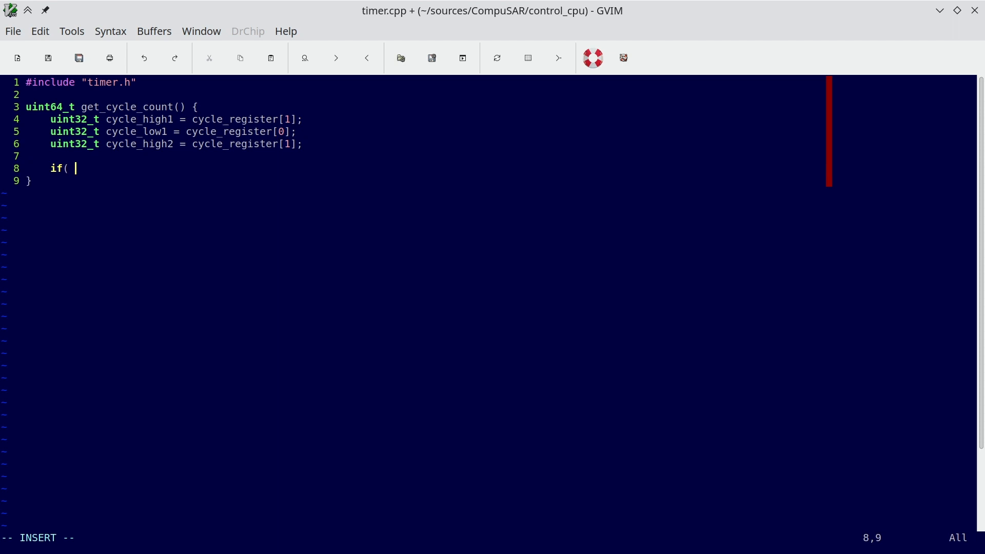
text(cycle_high1 == cycle_high2 ))
text(return)
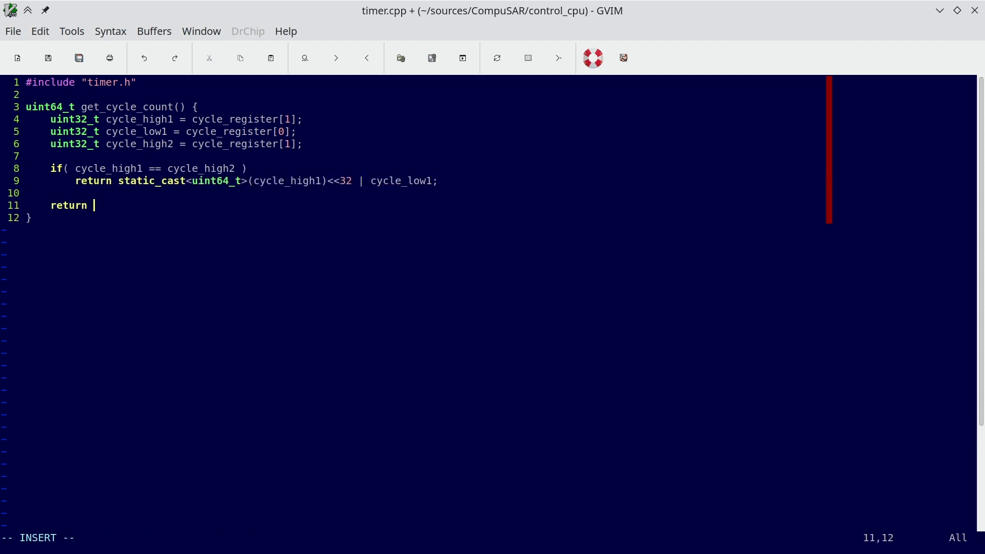
text(static_cast<uint64_t>(cycle_high1)<<32 | cycle_low1;)
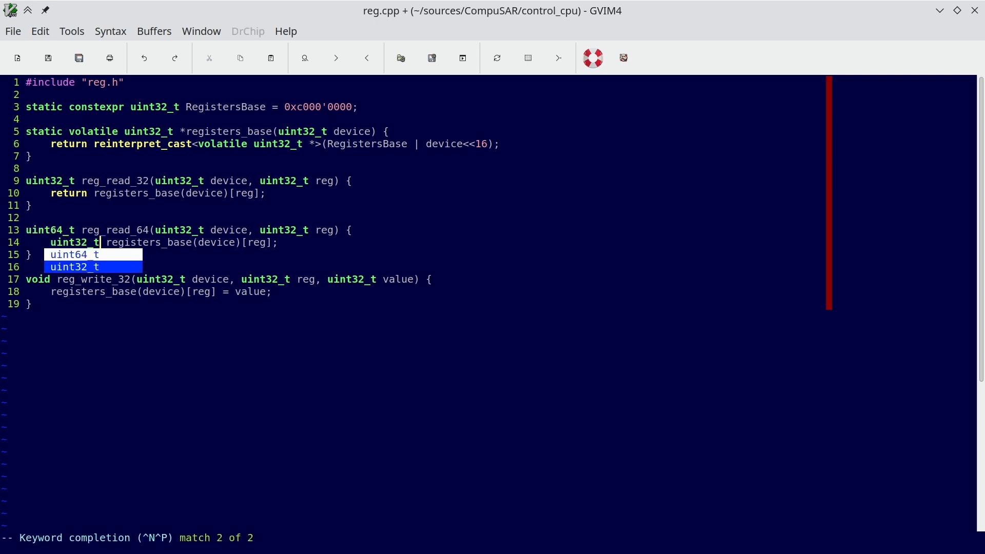
Step: In reg_read_64, set ret from reg_read_32(device, reg) and OR in a uint64_t cast of reg_read_32(device, reg+1)
text(ret = reg_read_32(device)
text(ret |= static_cas)
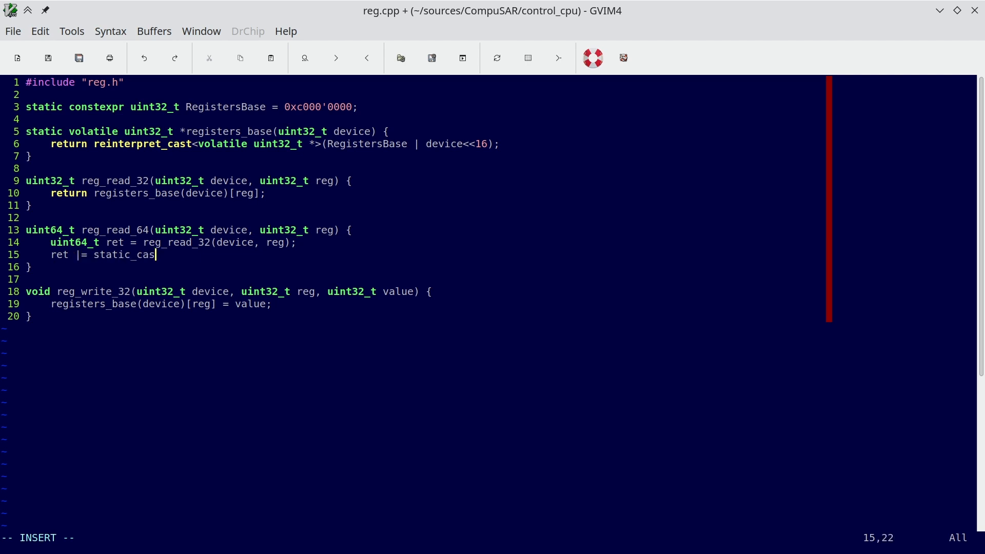
text(t<uint64_t>( reg_read_32(device, reg+1)
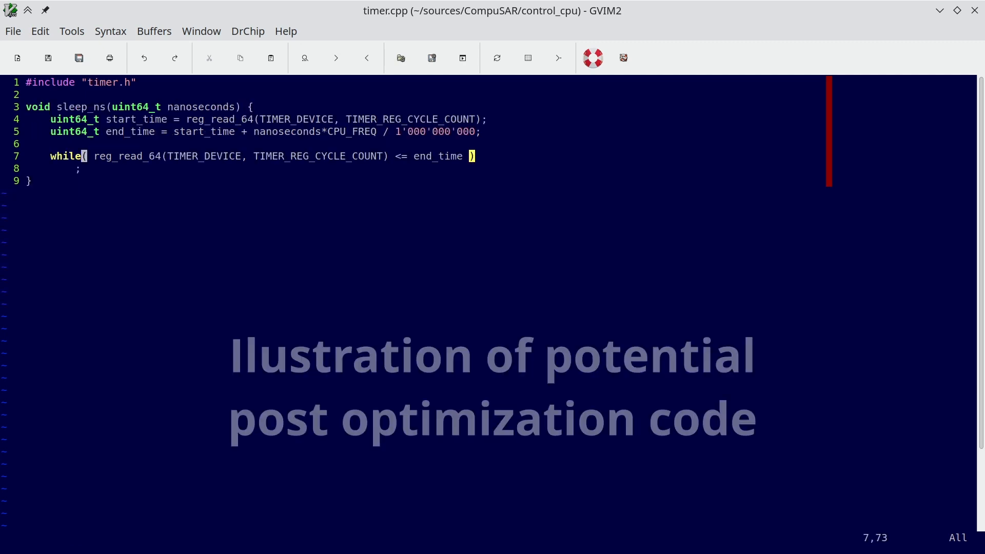
Step: Comment out the while loop and add if( reg_read_64(TIMER_DEVICE, TIMER_REG_CYCLE_COUNT) <= end_time )
text(/*)
text(if)
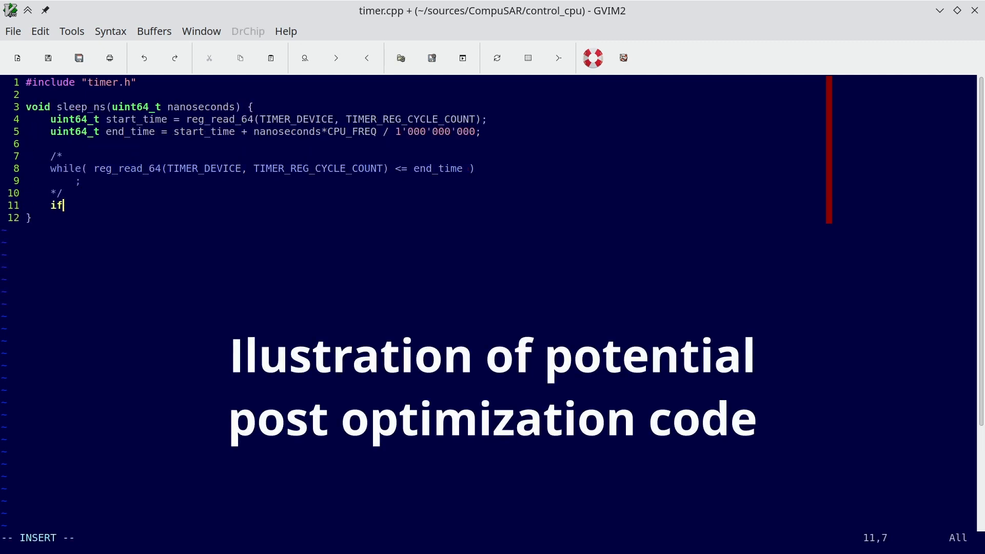
text(( reg_read_64)
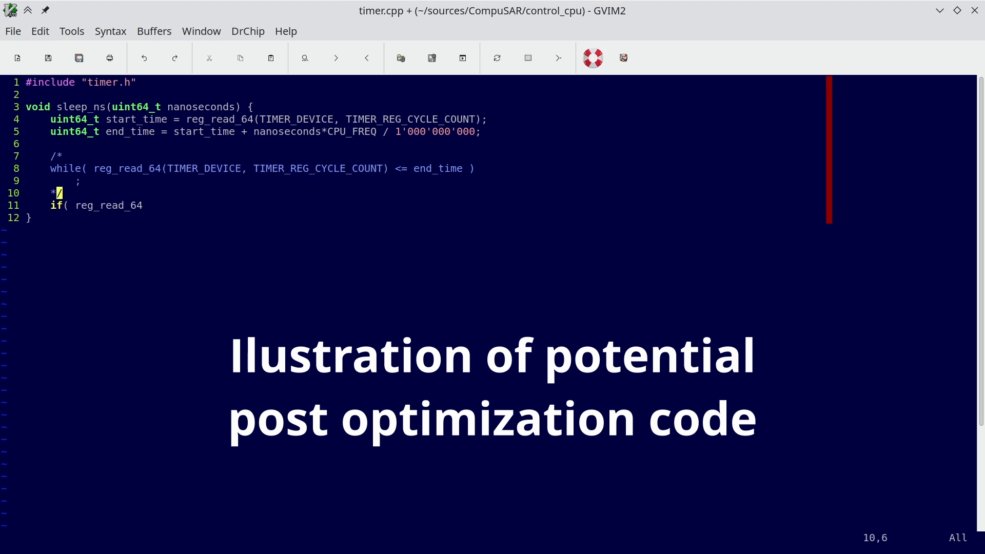
text((TIMER_DEVICE, TIMER_REG_CYCLE_COUNT) <= end_time ))
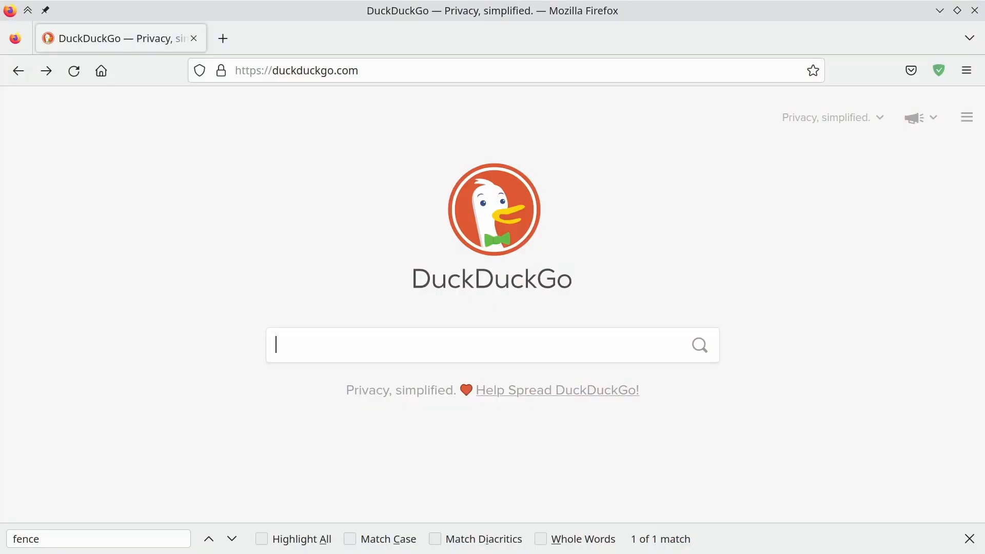
Step: Look up out-of-order execution on Wikipedia, then search DuckDuckGo for 'risc-v halt'
text(out of order execution)
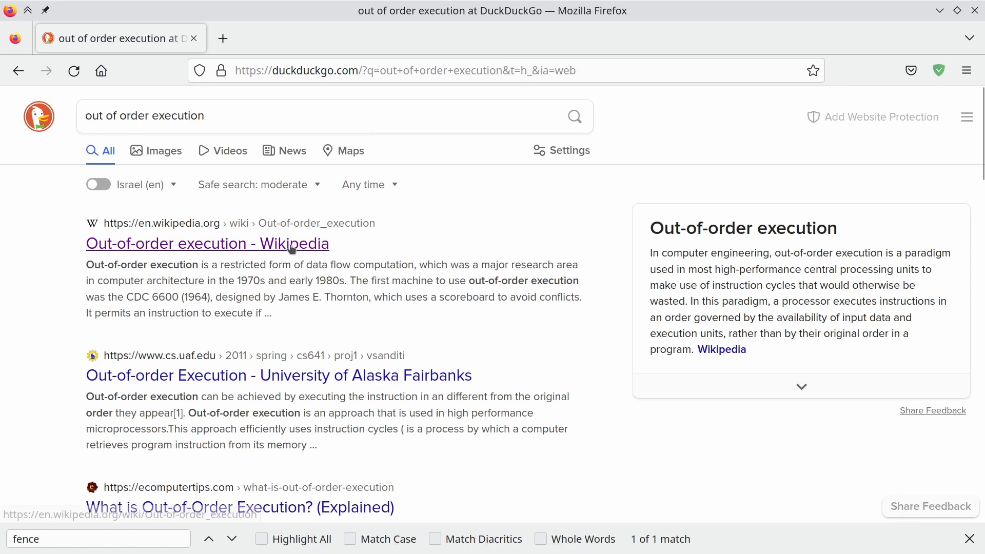
click(207, 244)
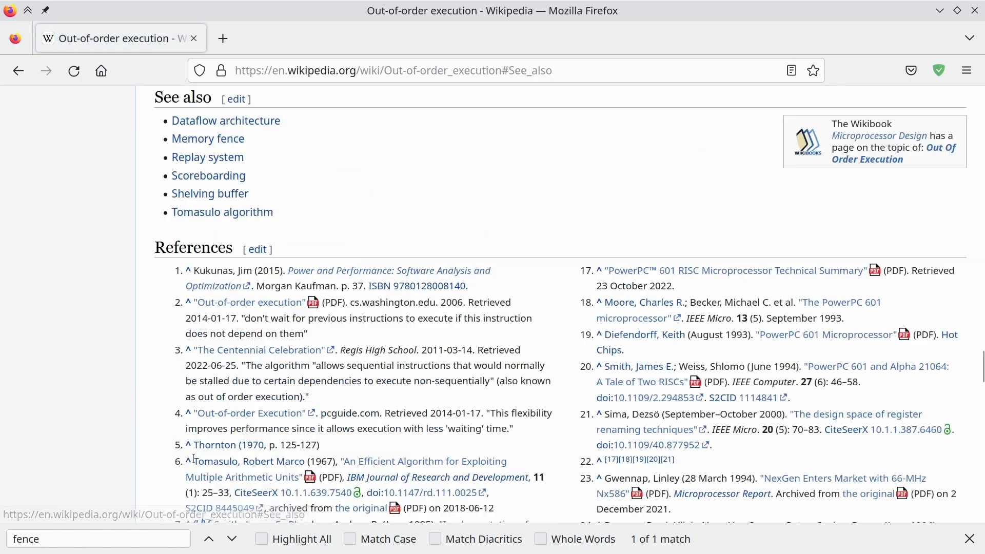
double_click(208, 139)
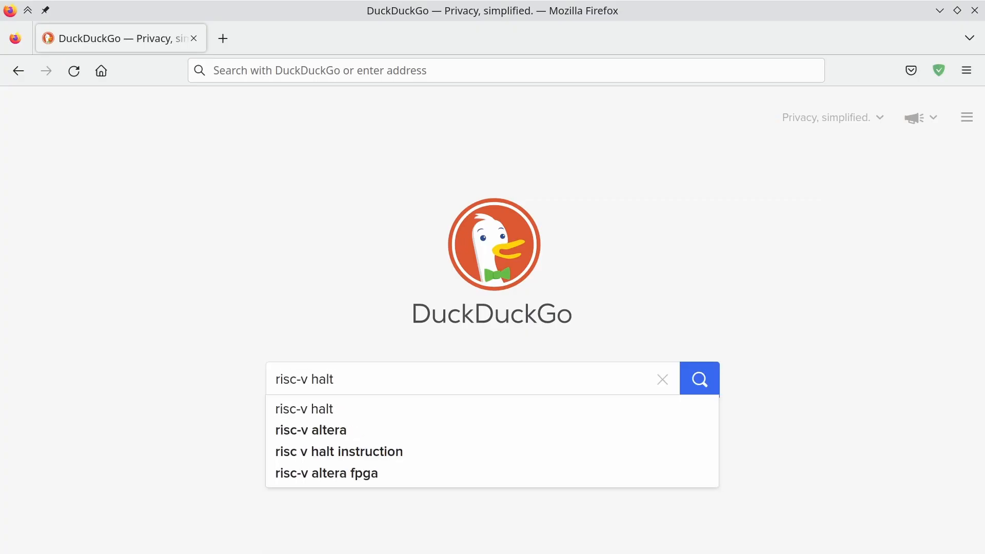
click(698, 379)
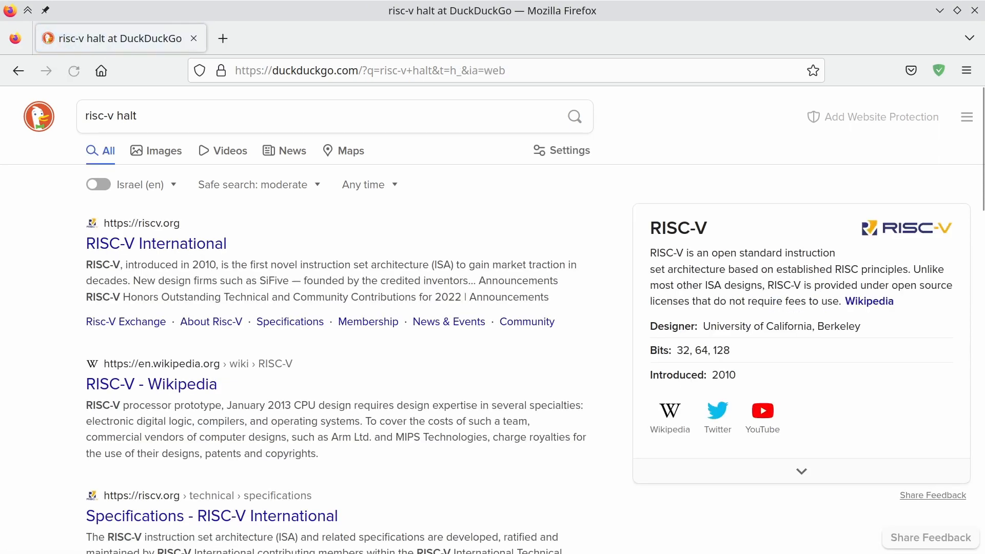
mouse_move(526, 320)
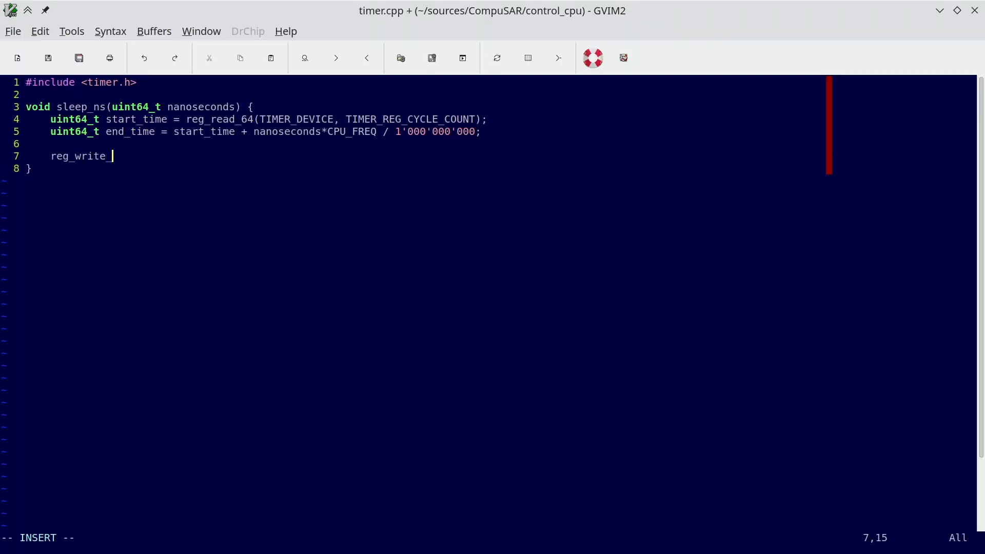
Step: Complete line 7 as reg_write_64(TIMER_DEVICE, TIMER_REG_WAIT_COUNT);
text(_64(TIMER_DEVICE,)
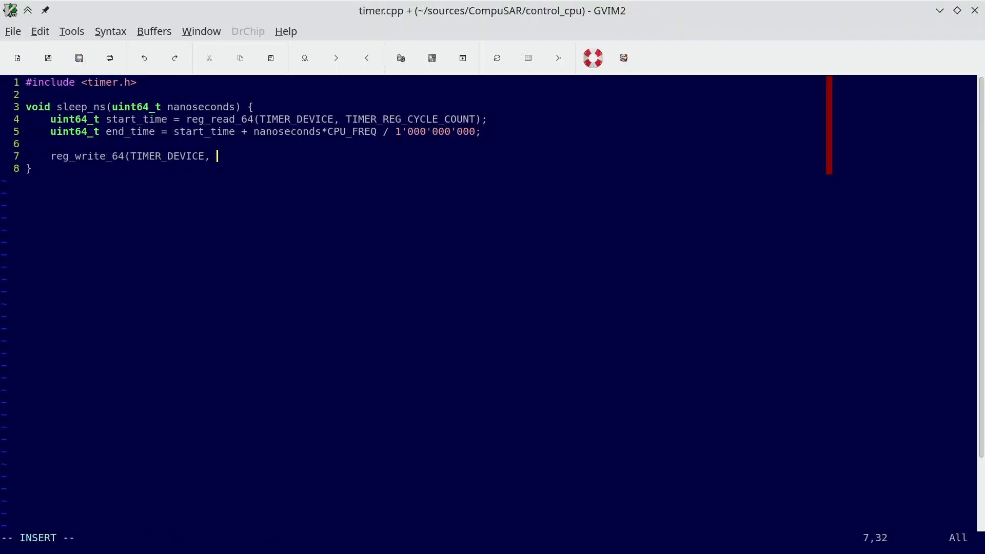
text(TIMER_REG_)
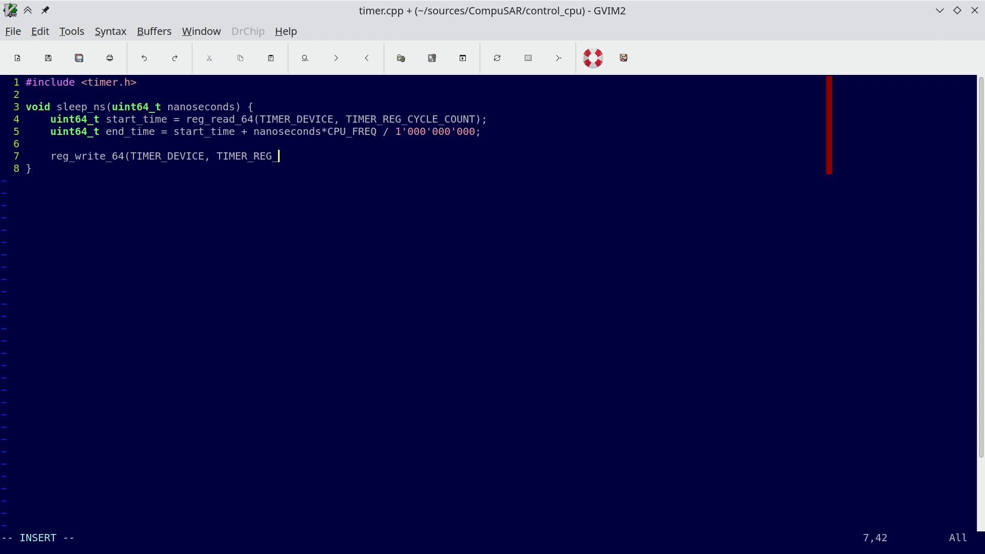
text(WAIT_COUNT);)
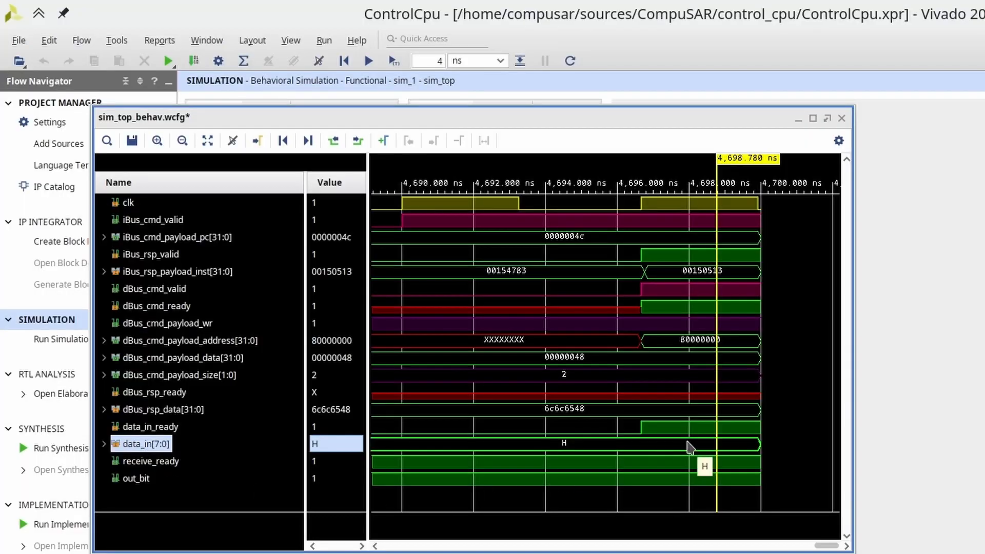
mouse_move(499, 410)
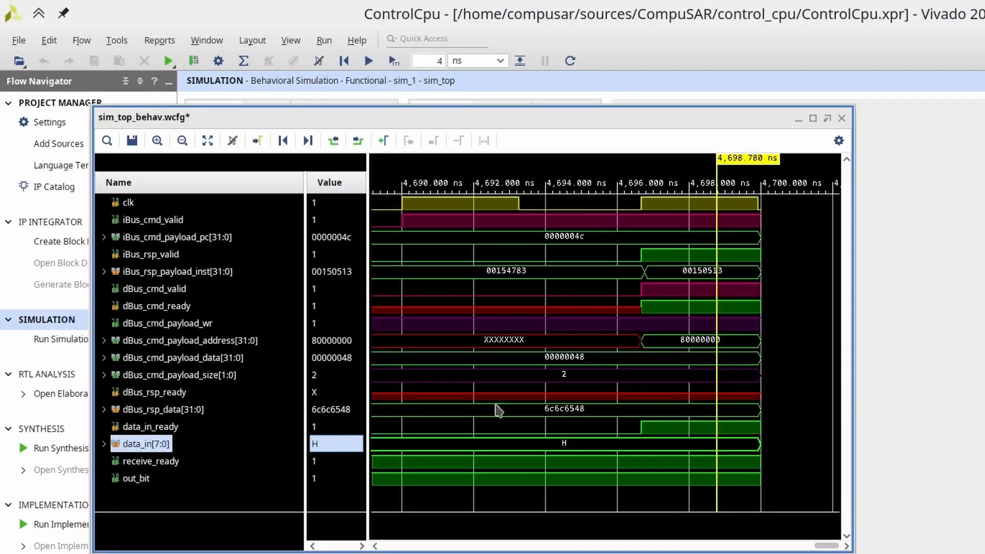
Step: Advance the simulation to about 4,756 ns and select cycles_counter_reg in the RTL schematic
click(370, 61)
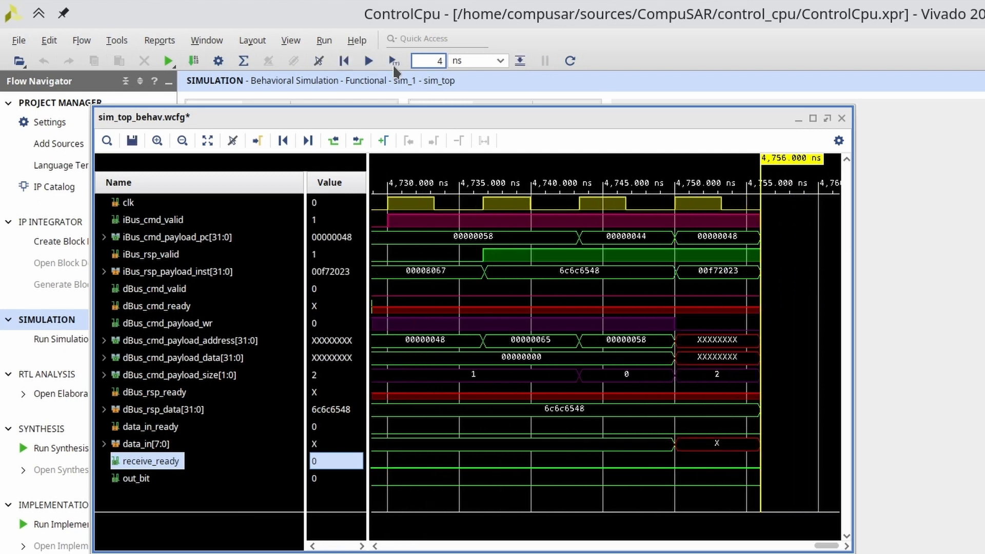
click(392, 60)
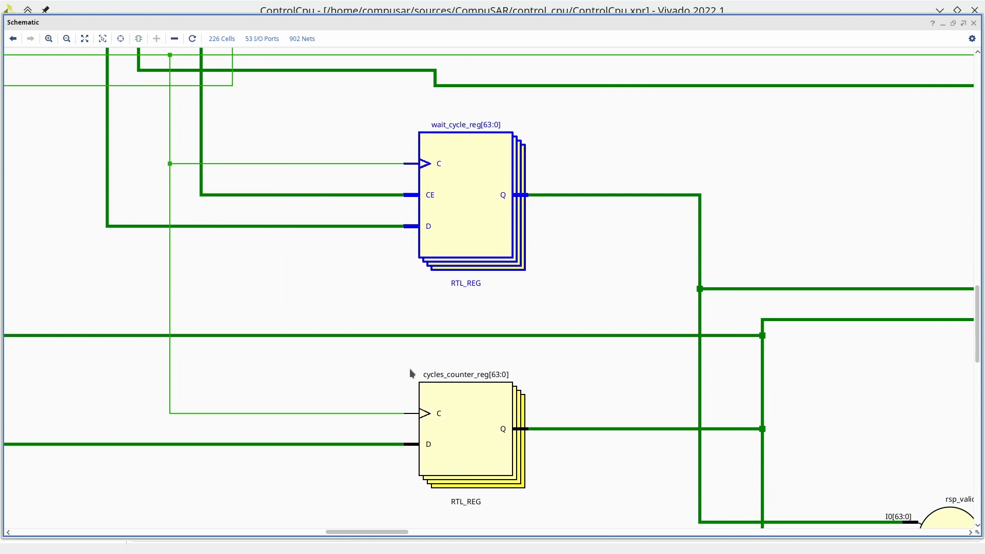
click(464, 433)
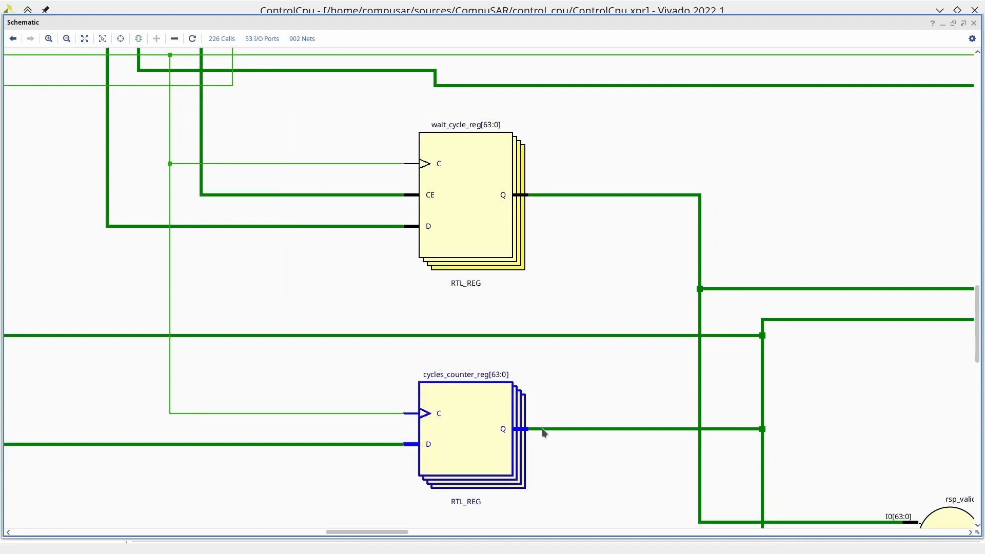